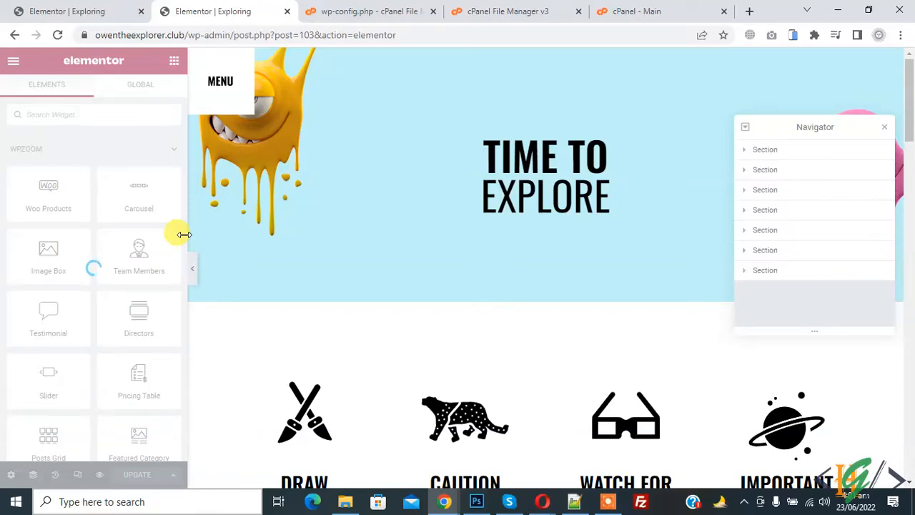
mouse_move(178, 241)
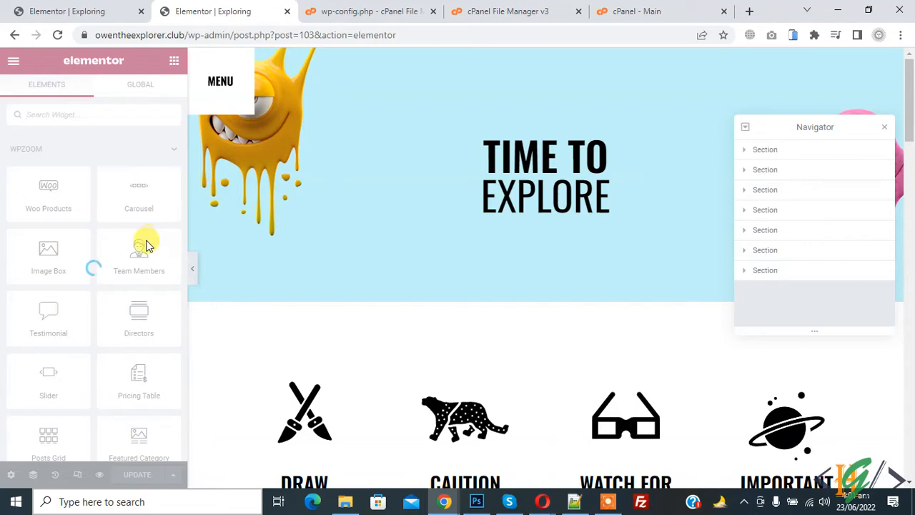
mouse_move(97, 271)
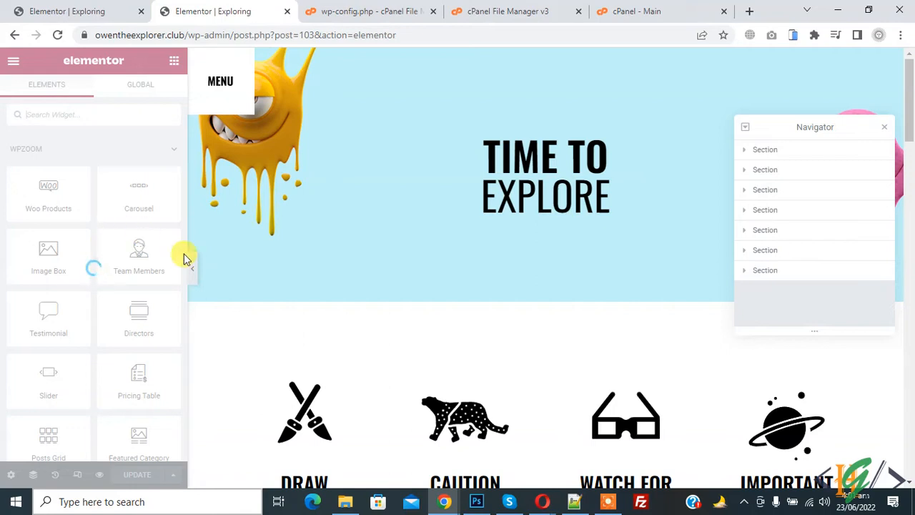
mouse_move(131, 278)
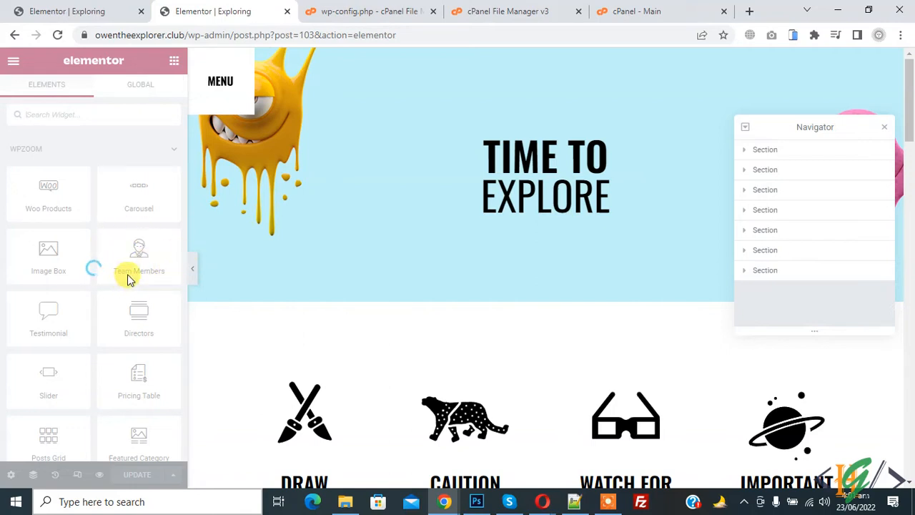
mouse_move(157, 279)
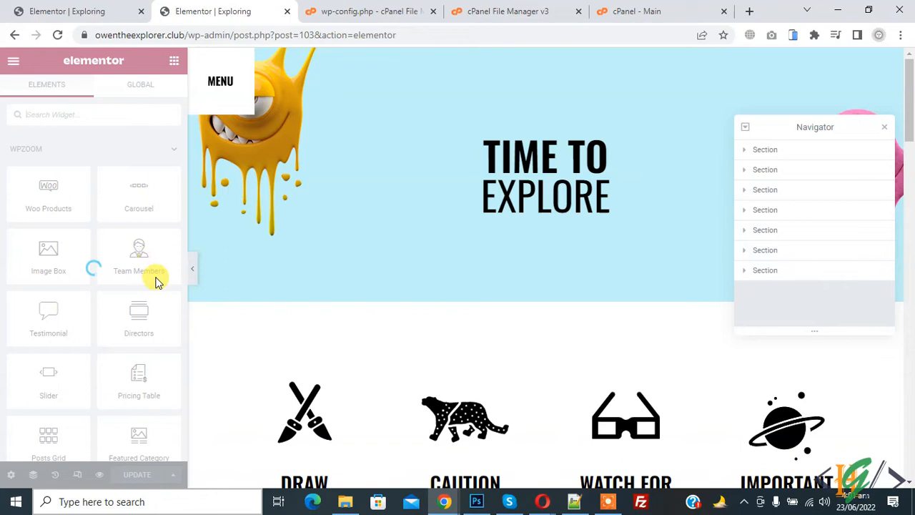
mouse_move(93, 275)
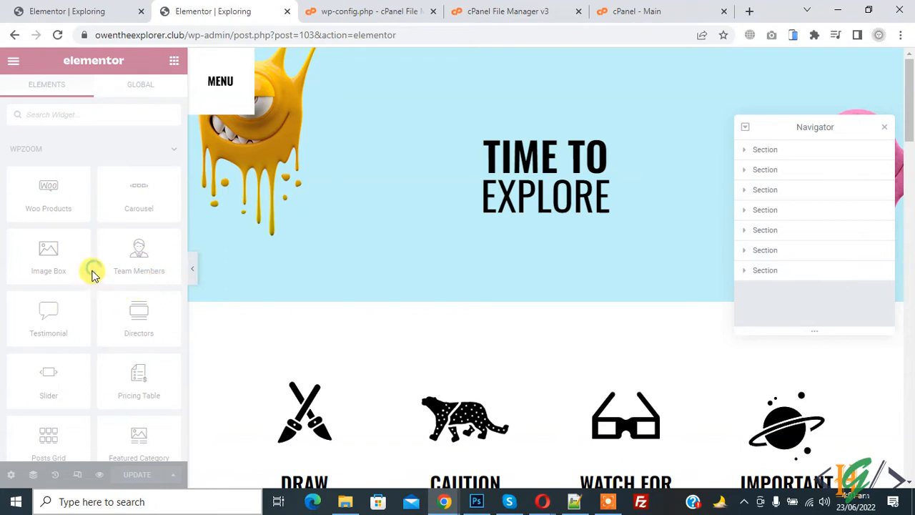
mouse_move(94, 277)
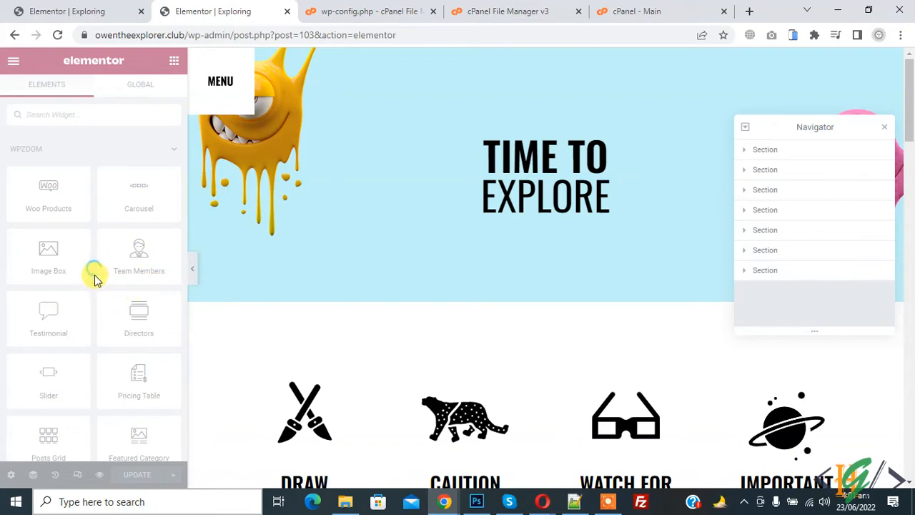
Add define('WP_MEMORY_LIMIT', '256M'); to wp-config.php in the cPanel editor.
left_click(318, 226)
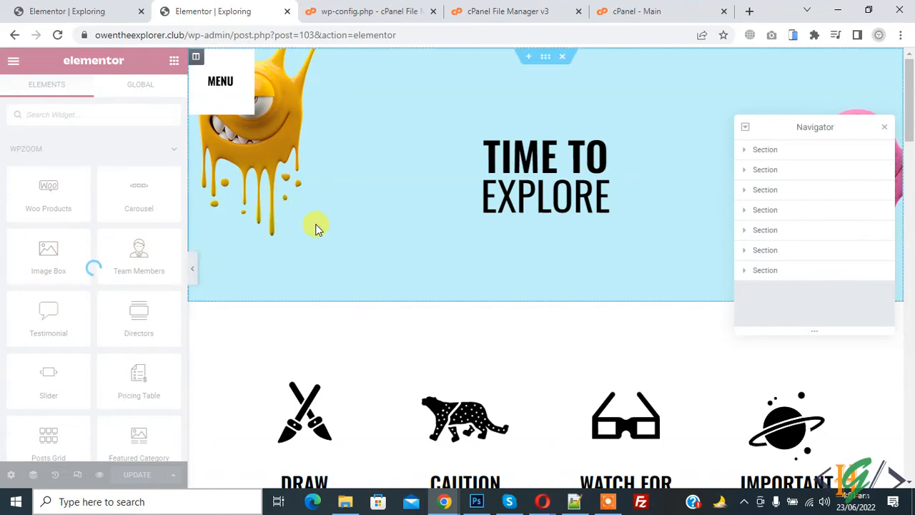
mouse_move(341, 203)
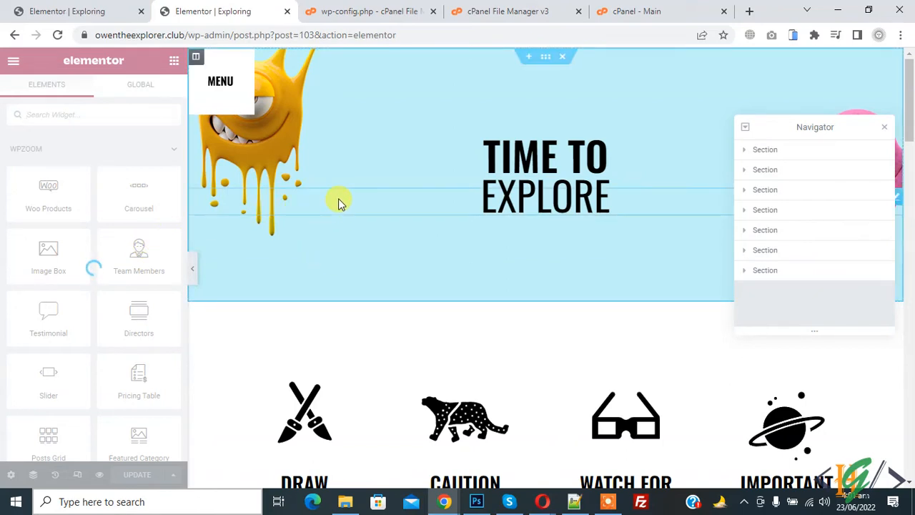
mouse_move(370, 118)
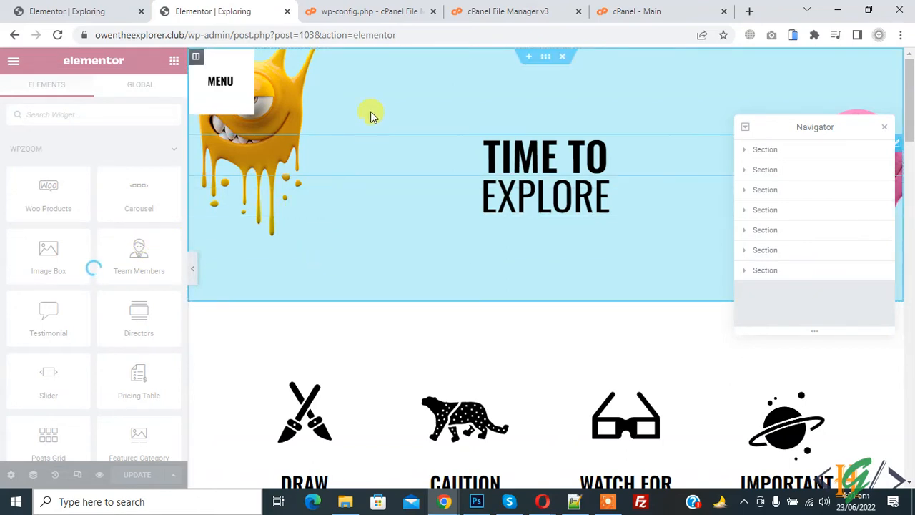
left_click(369, 12)
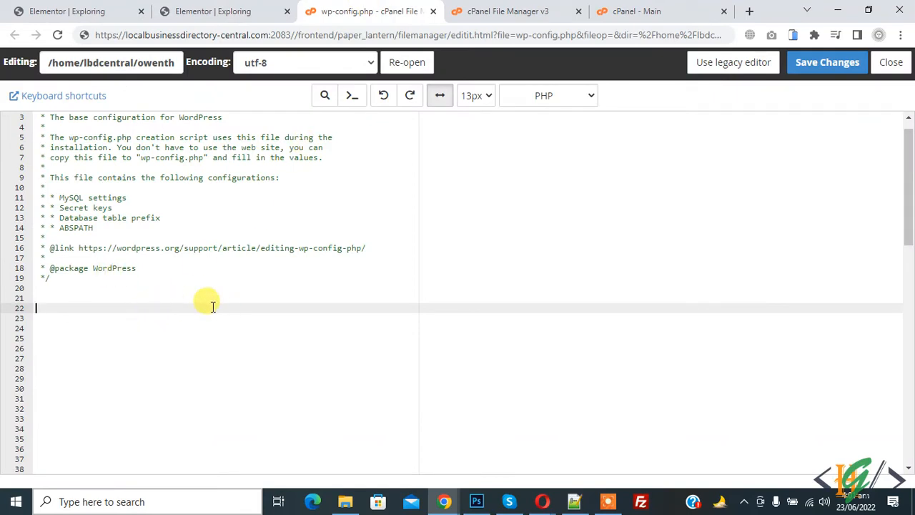
type("define('WP_MEMORY_LIMIT', '256M');")
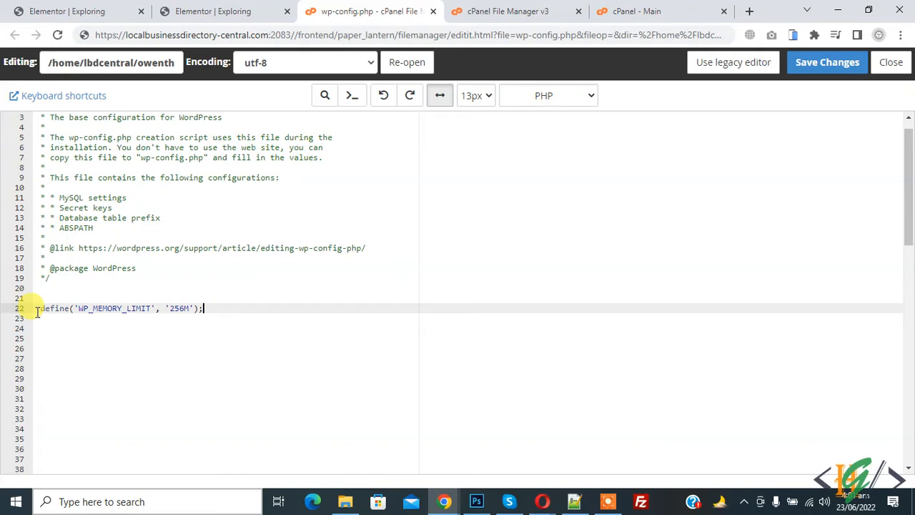
triple_click(108, 309)
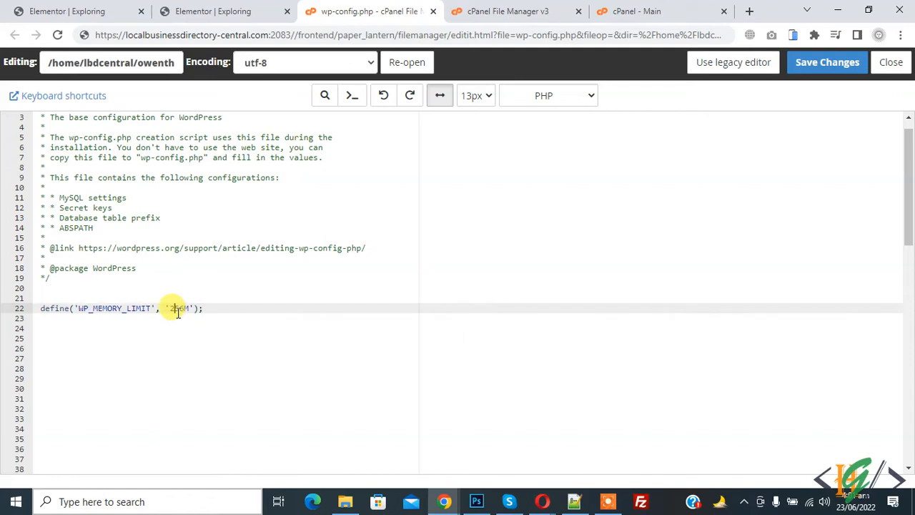
mouse_move(629, 135)
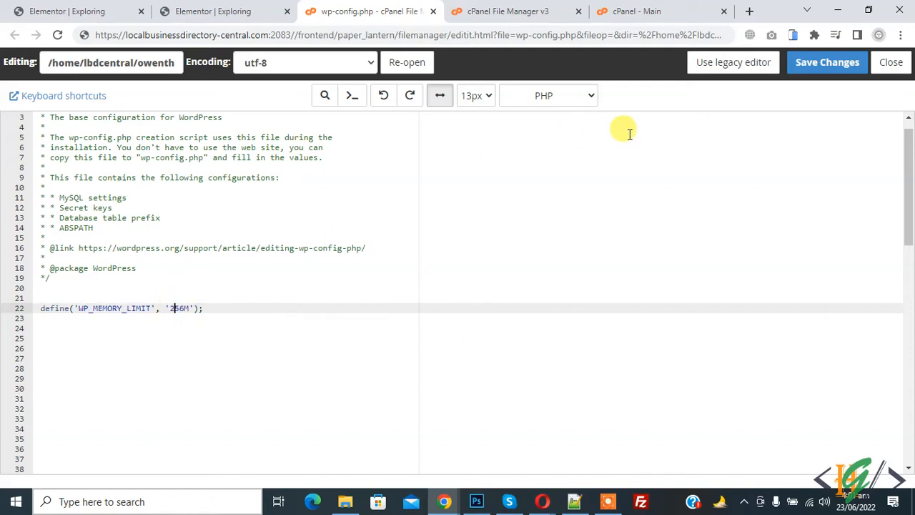
Save the edited wp-config.php so the memory limit change takes effect.
left_click(827, 63)
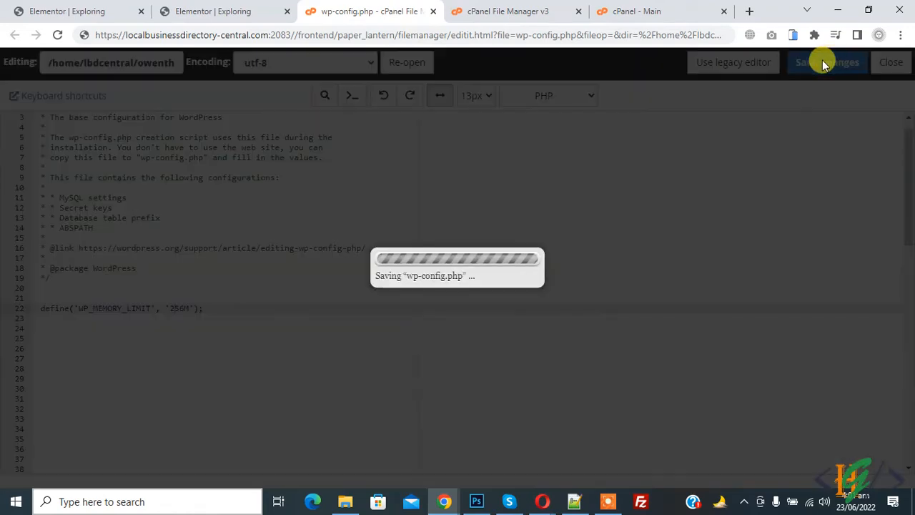
left_click(827, 62)
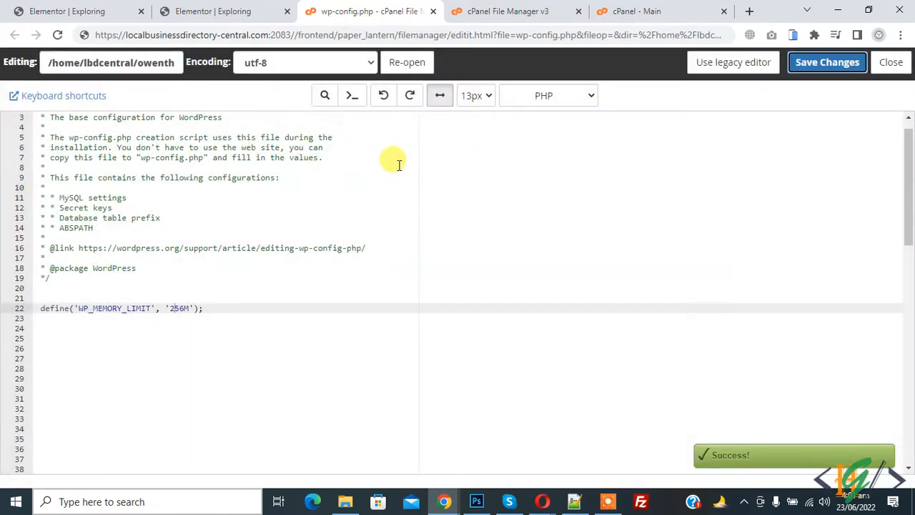
Reload the Elementor editor so the widget panel shows Carousel, Image Box and Team Members.
left_click(221, 11)
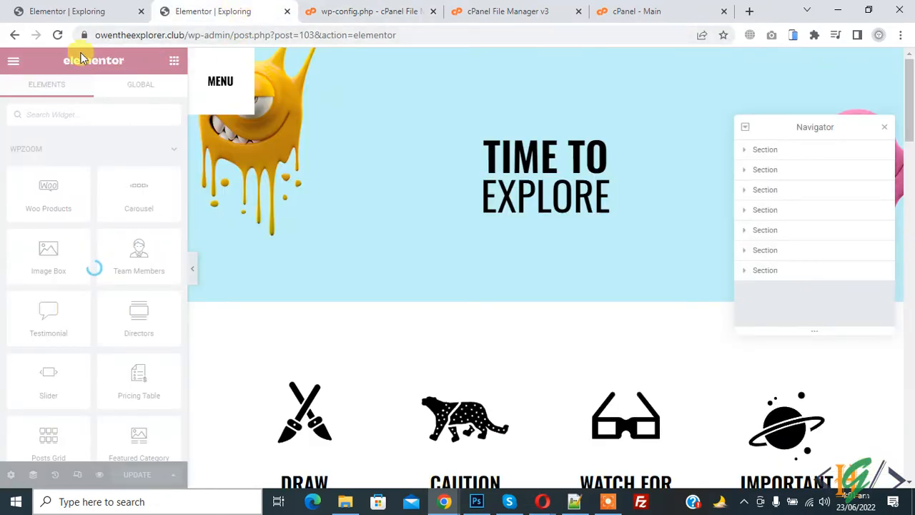
left_click(301, 126)
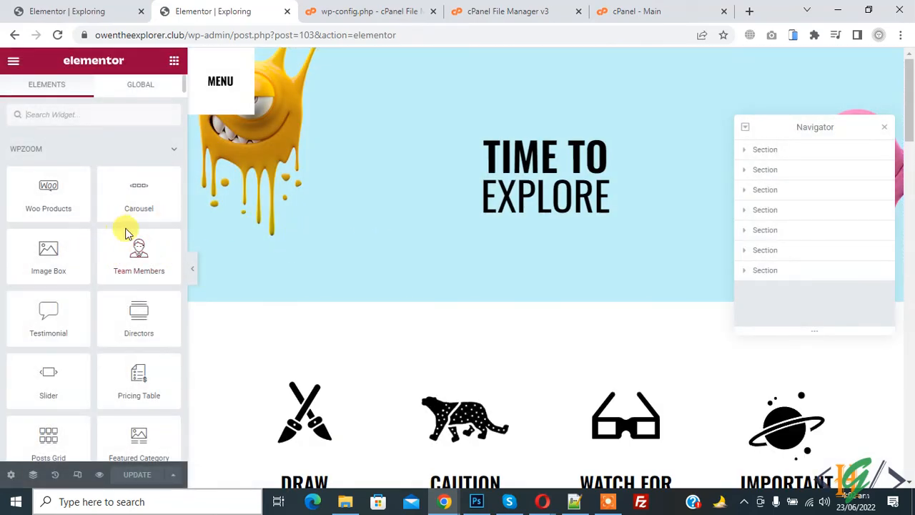
mouse_move(86, 169)
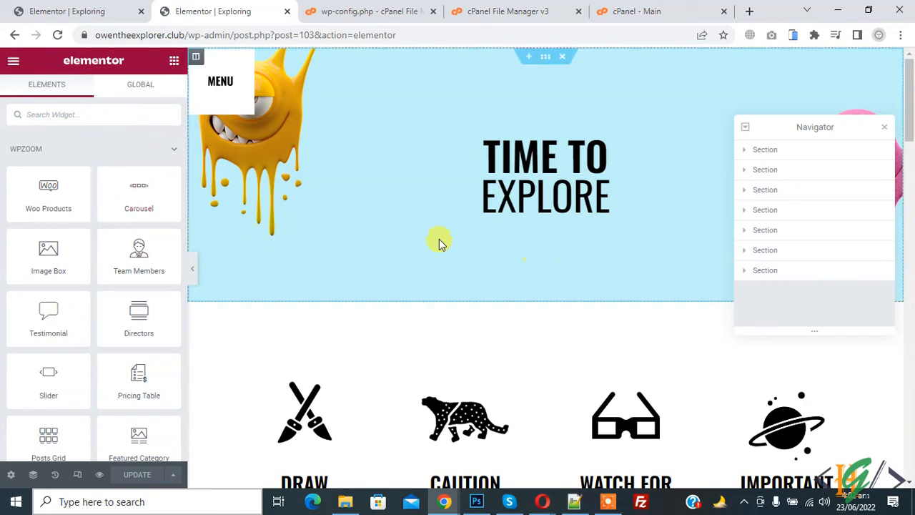
mouse_move(346, 208)
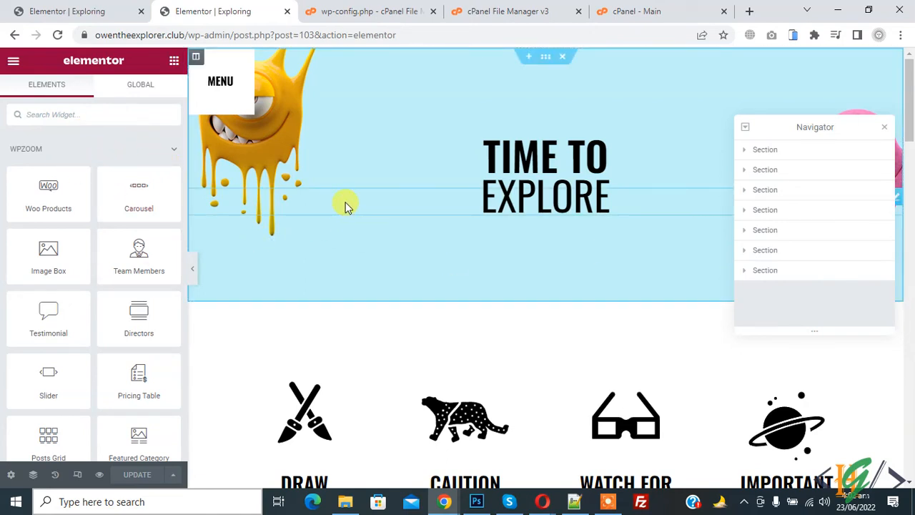
left_click(365, 12)
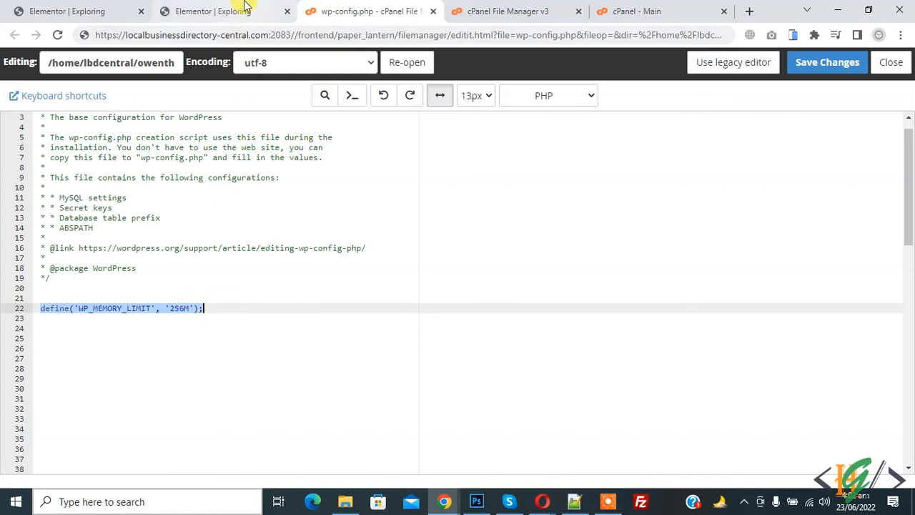
left_click(223, 12)
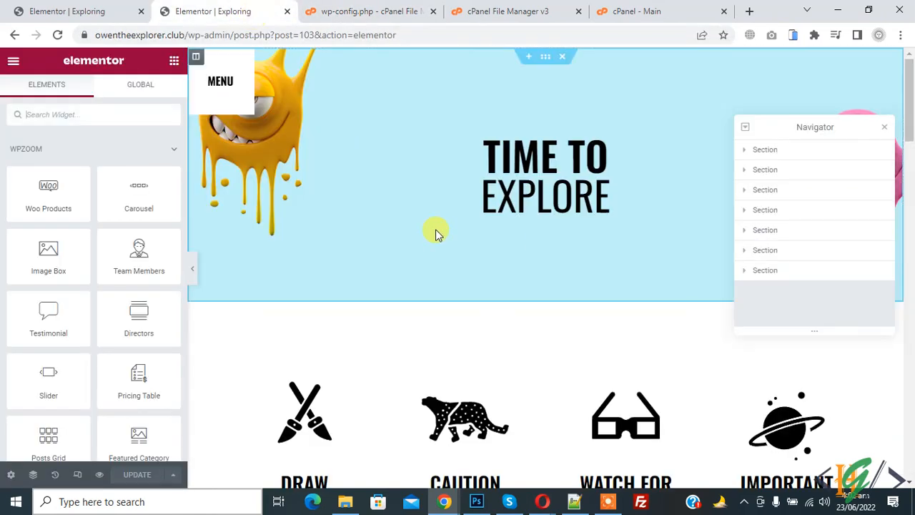